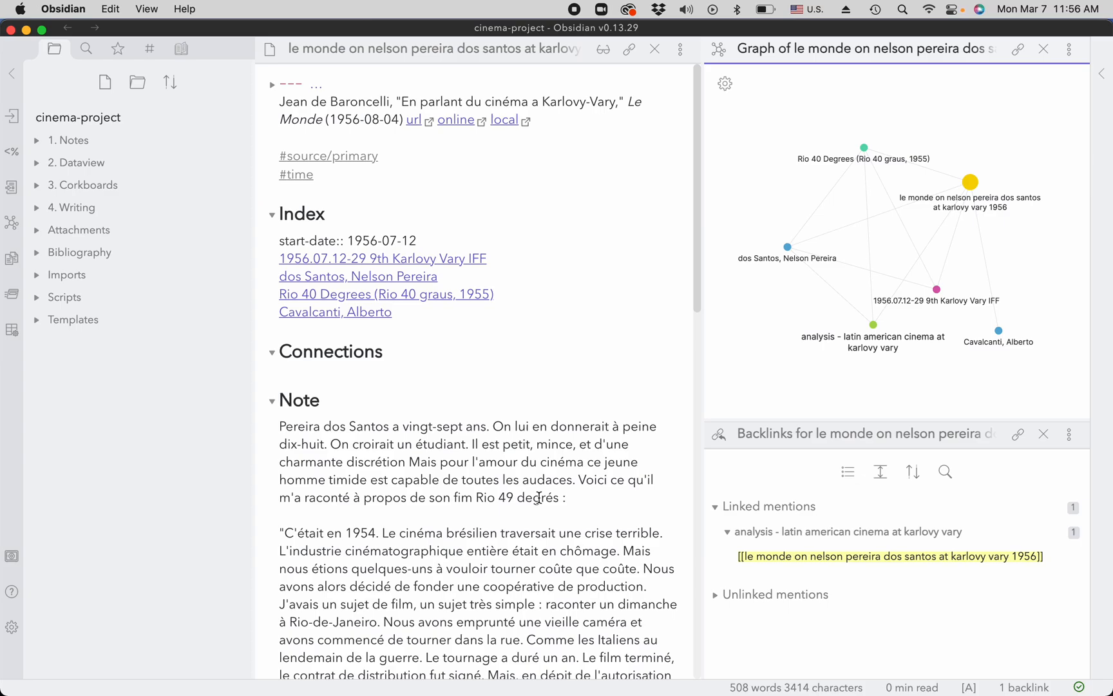
mouse_move(11, 575)
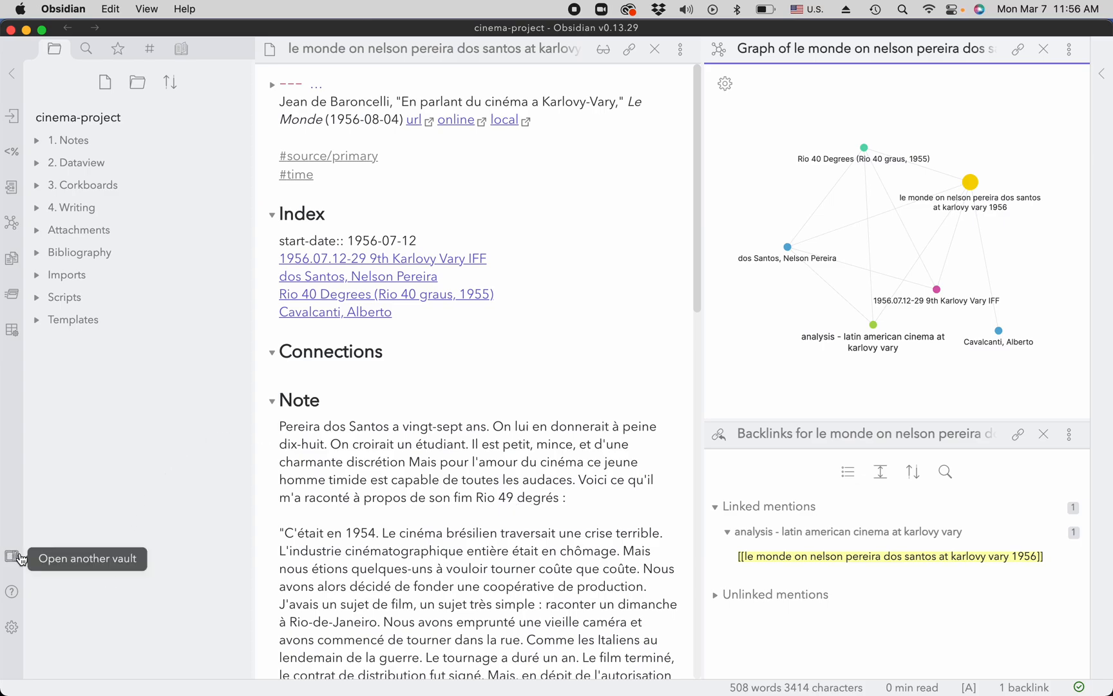
mouse_move(13, 572)
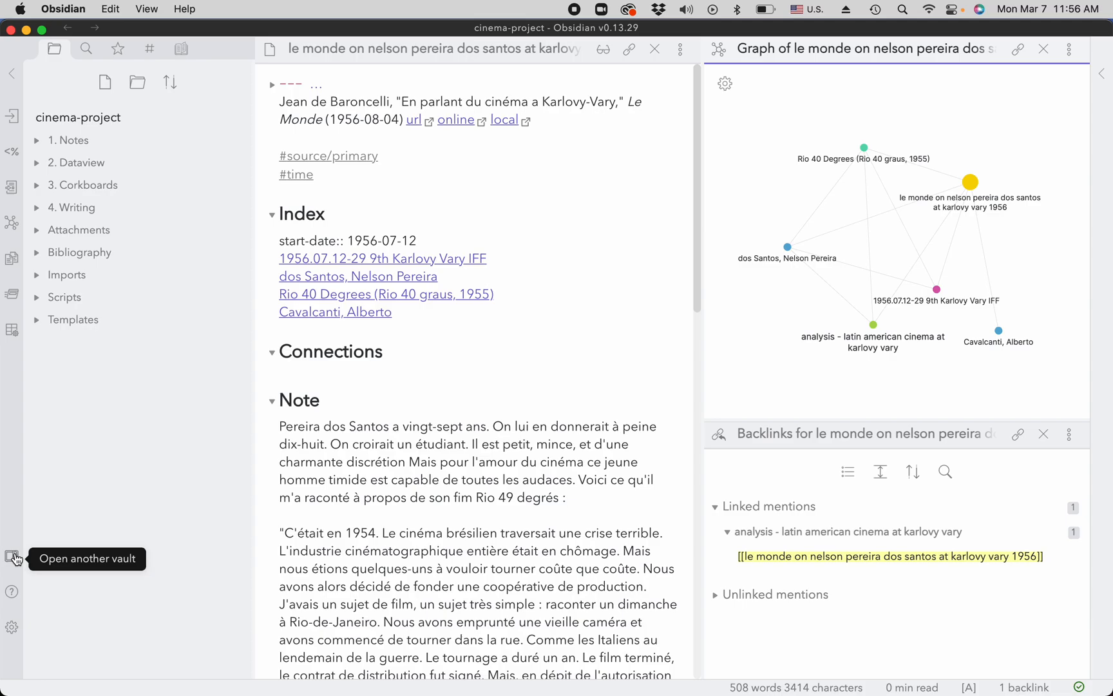
Step: Start creating a new vault from the vault manager
left_click(10, 556)
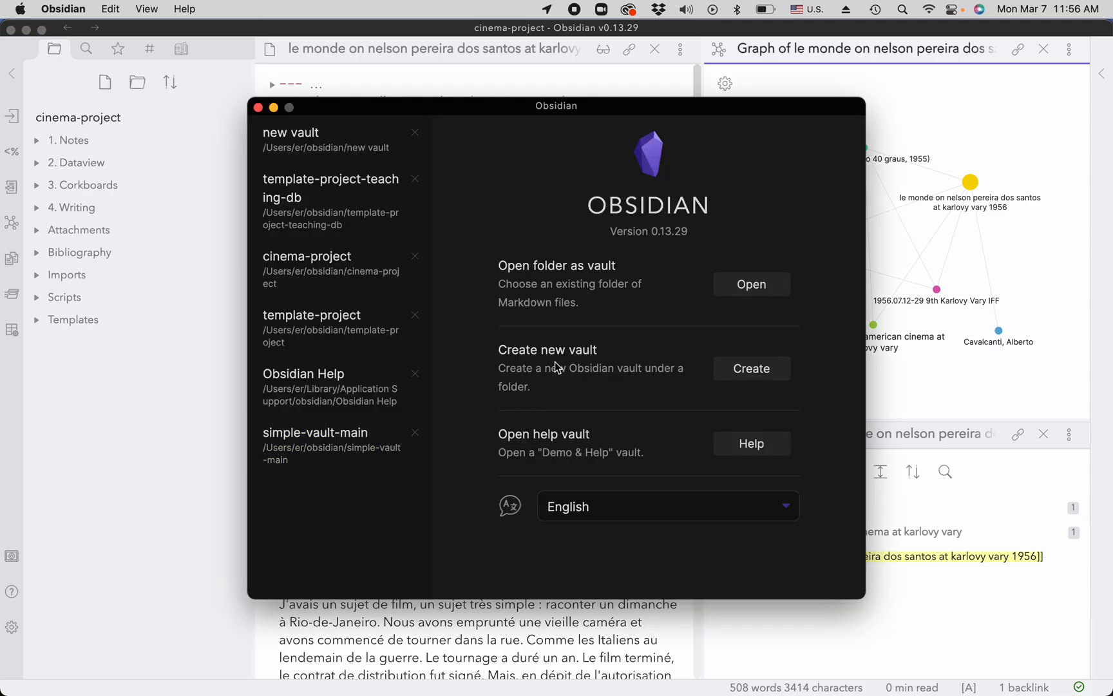
mouse_move(615, 360)
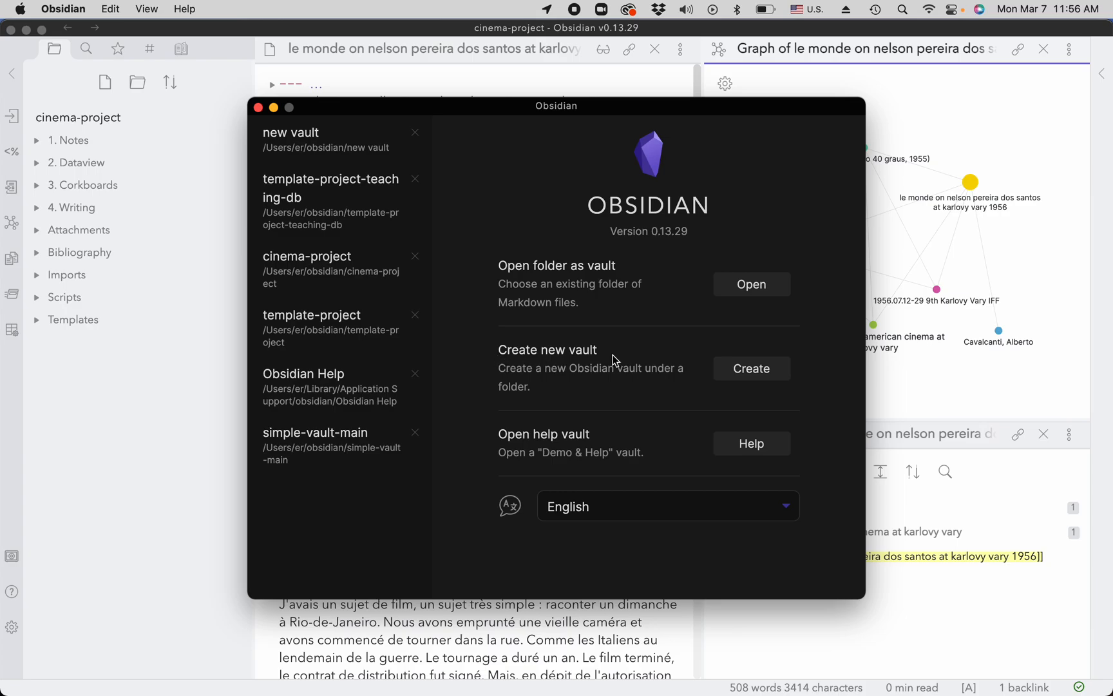
left_click(752, 369)
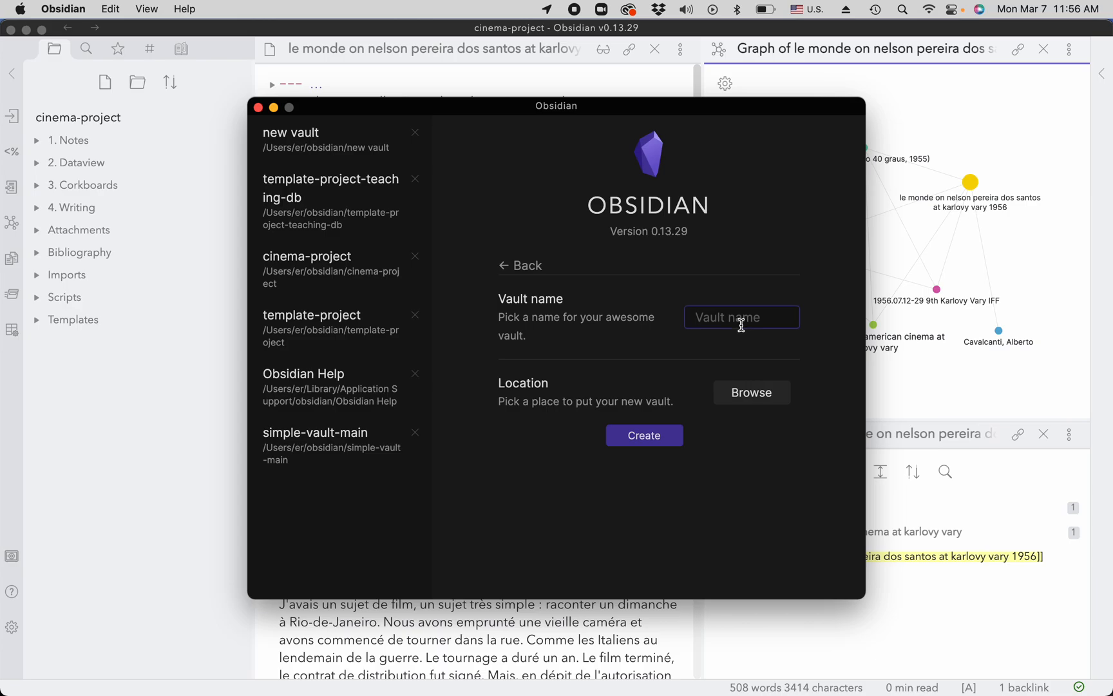
Step: Name the vault 'my new vault' and choose a folder for its location
type("ne")
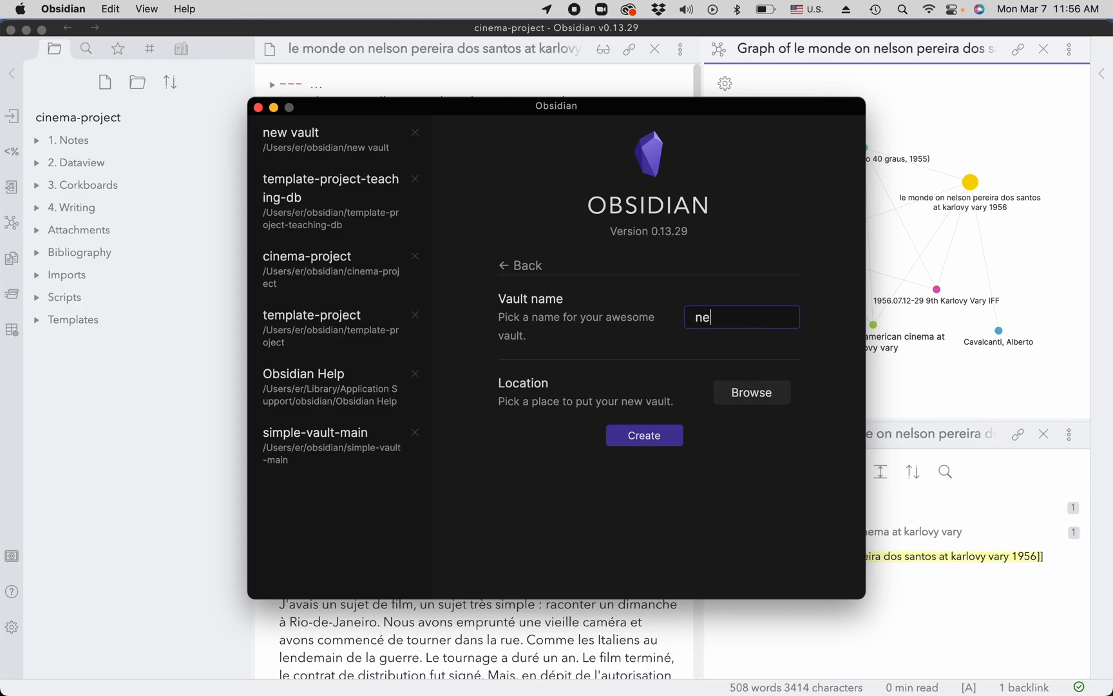
type("w")
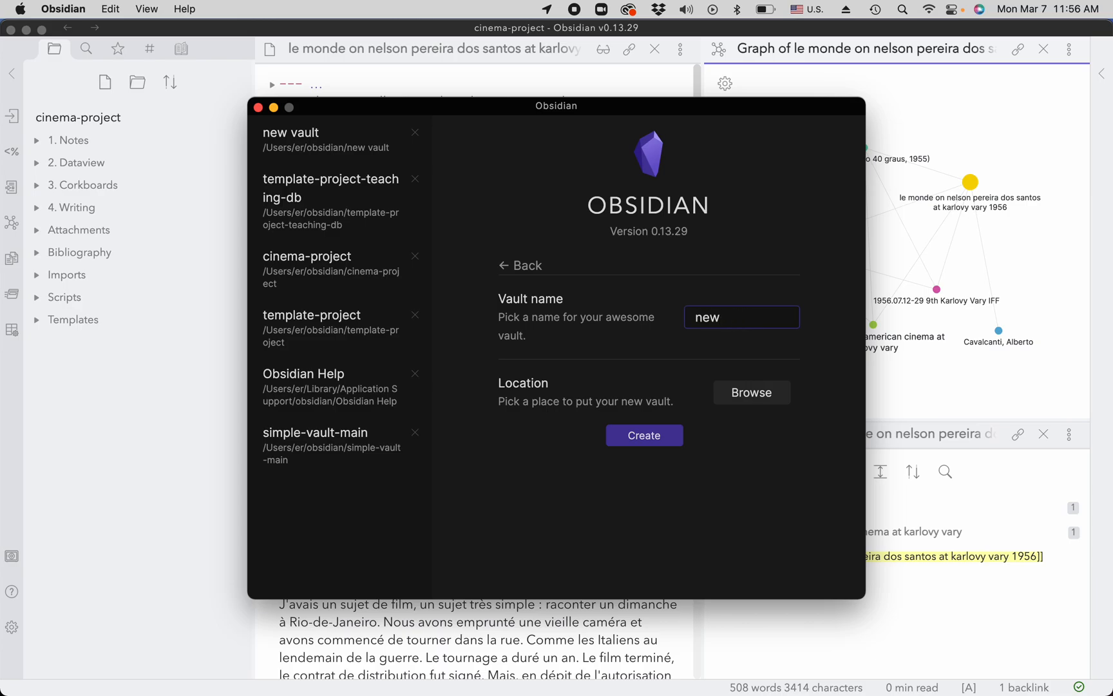
type("my new vault")
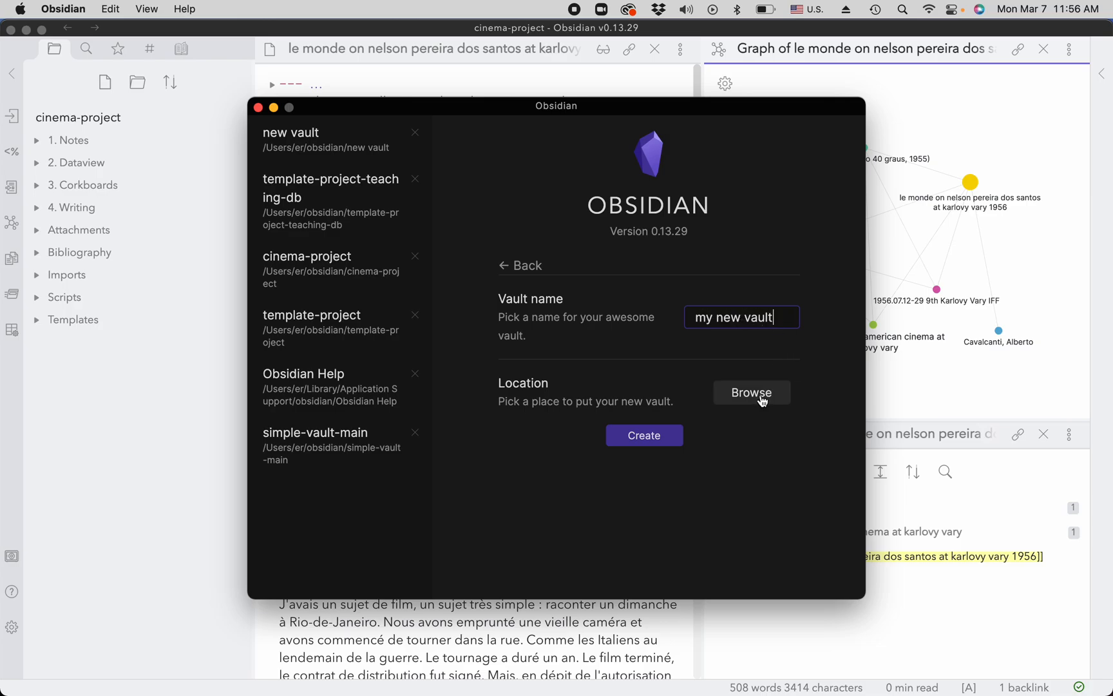
left_click(751, 392)
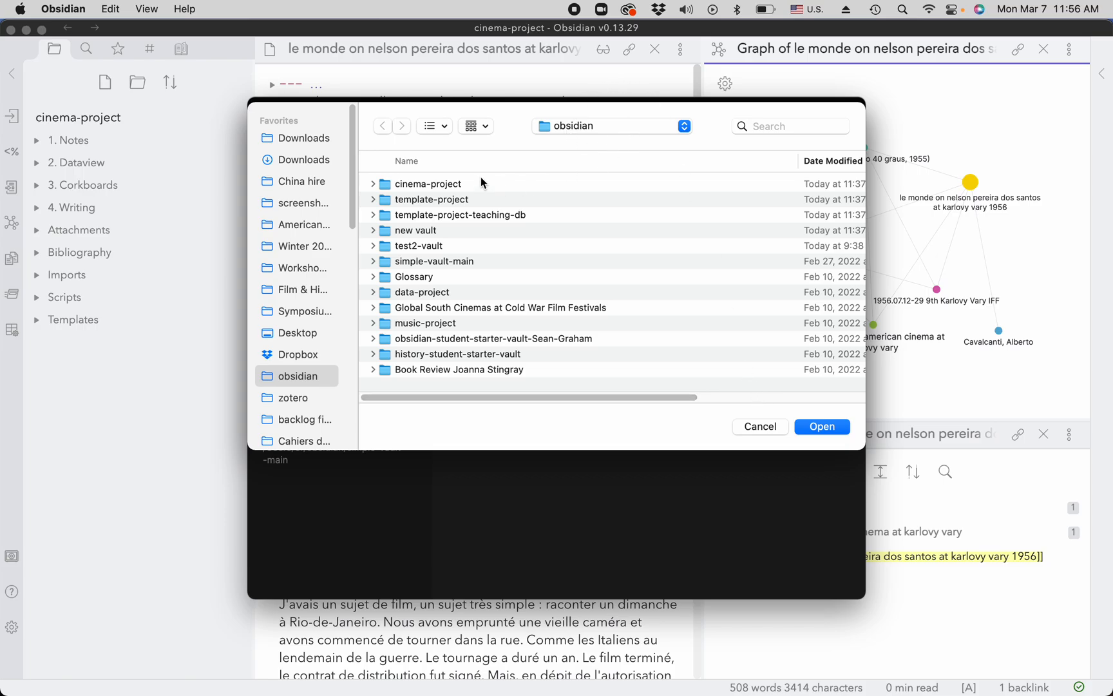
mouse_move(481, 437)
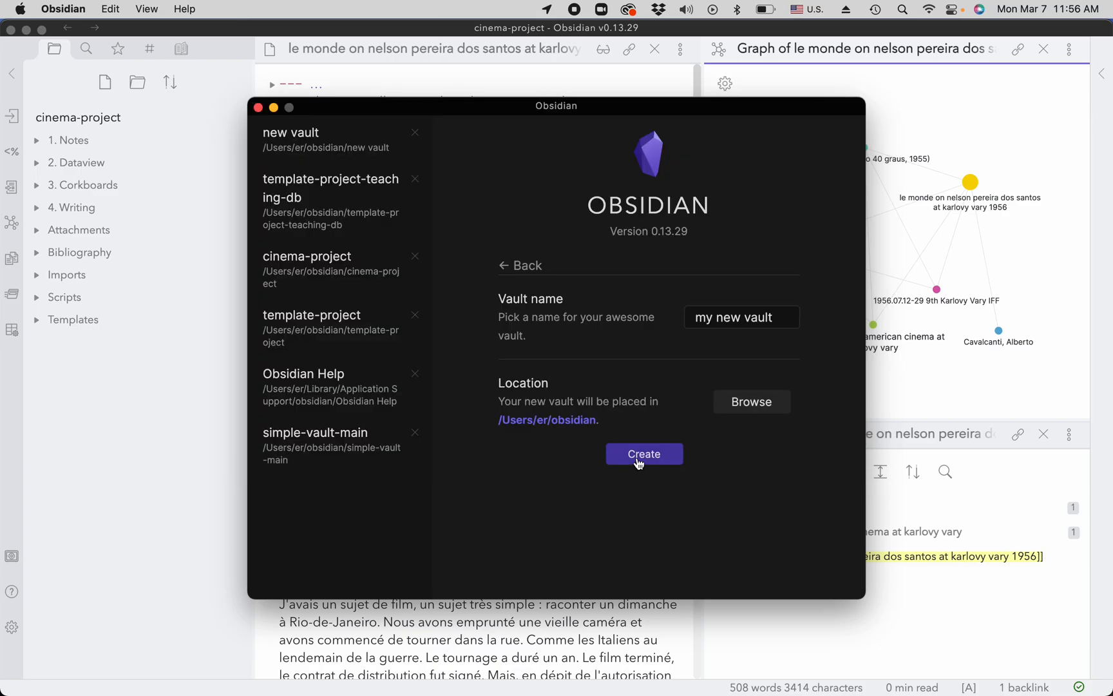
Step: Create 'my new vault' so it opens empty in its own window
left_click(644, 454)
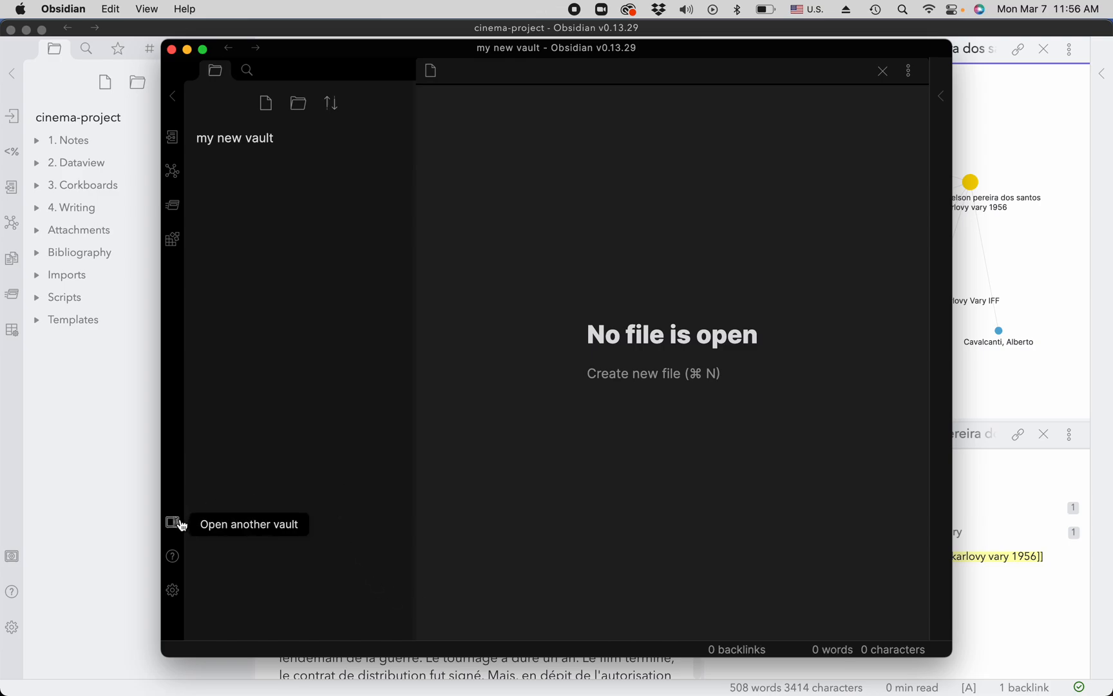
mouse_move(171, 590)
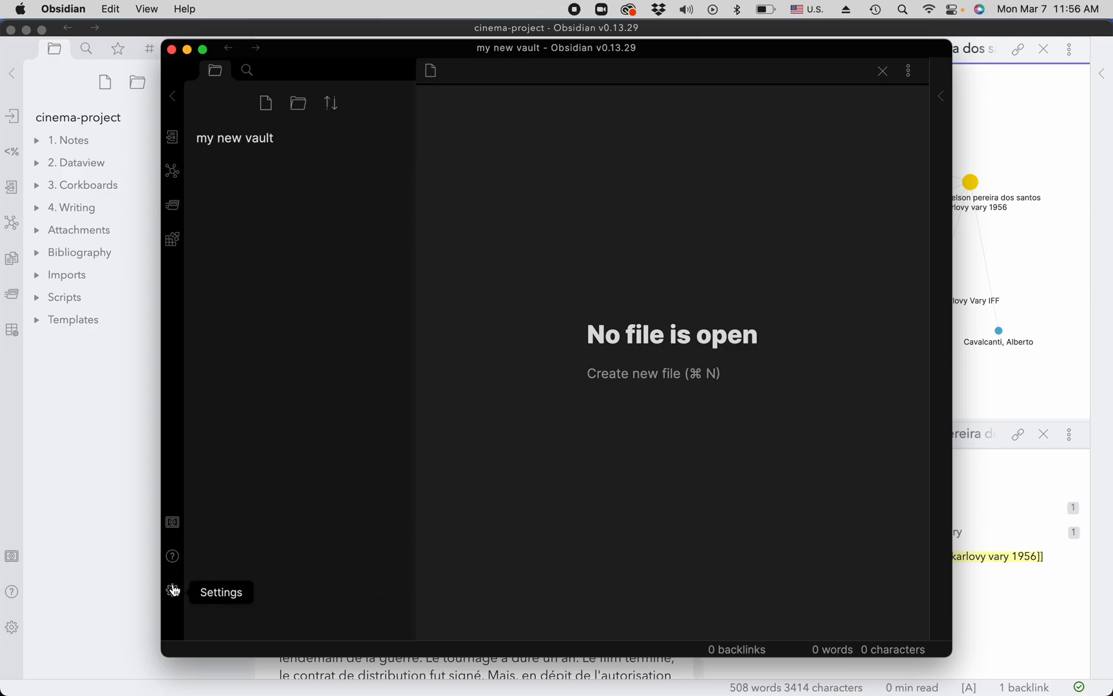
Step: Show the vault's Appearance settings with the base theme choices Dark and Light
left_click(172, 587)
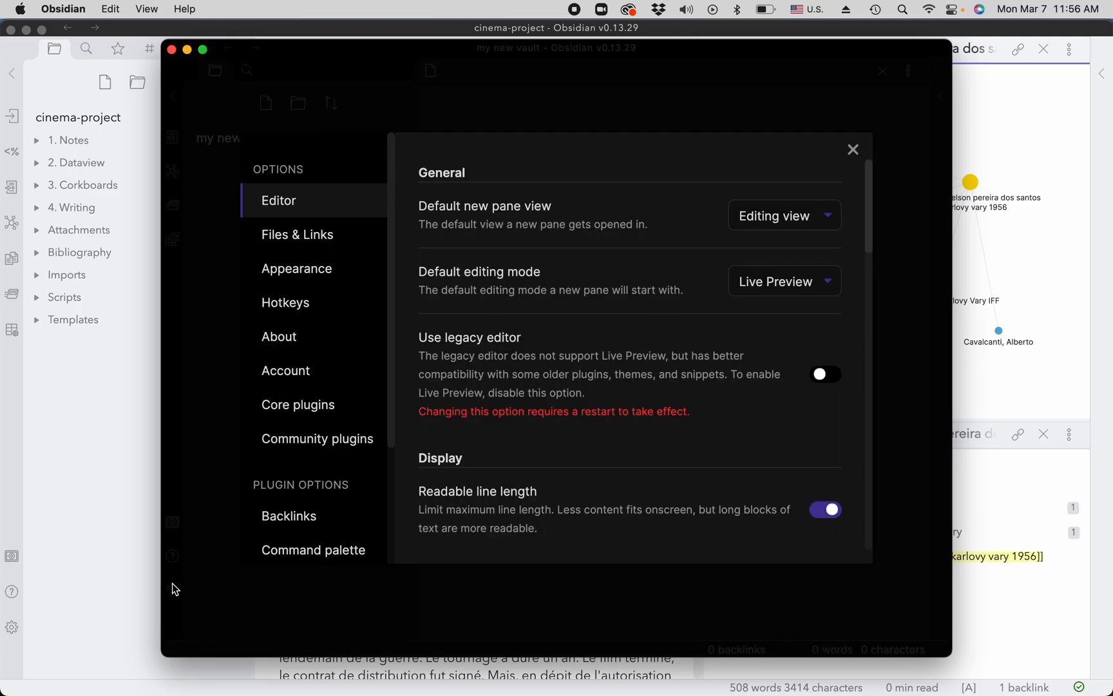
mouse_move(308, 283)
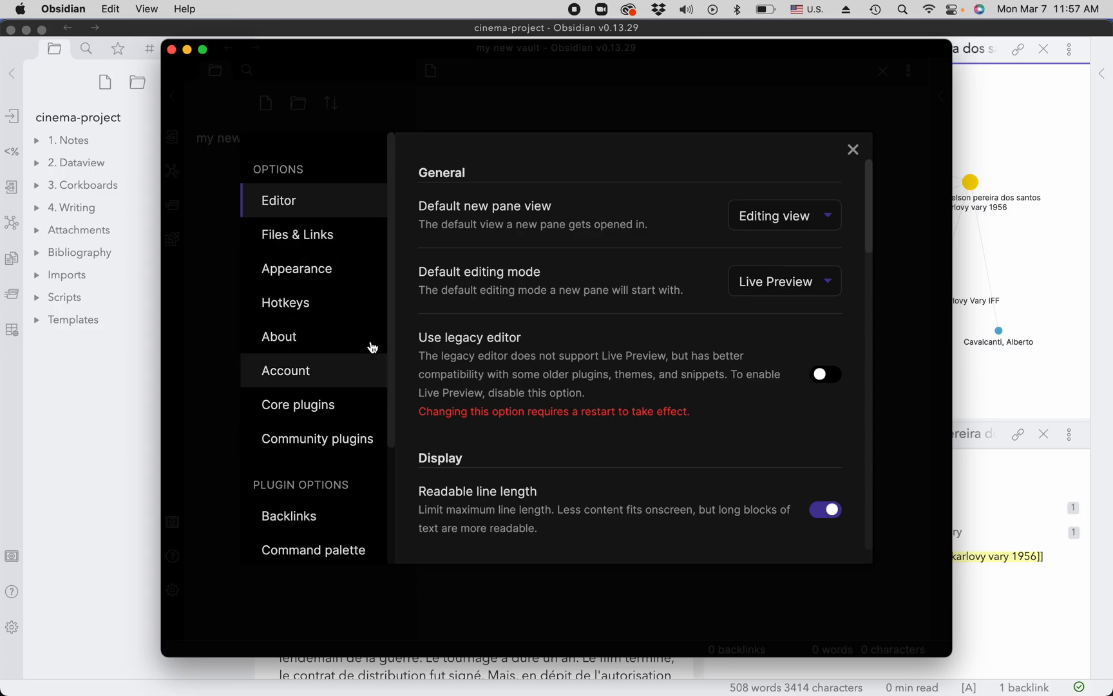
left_click(296, 269)
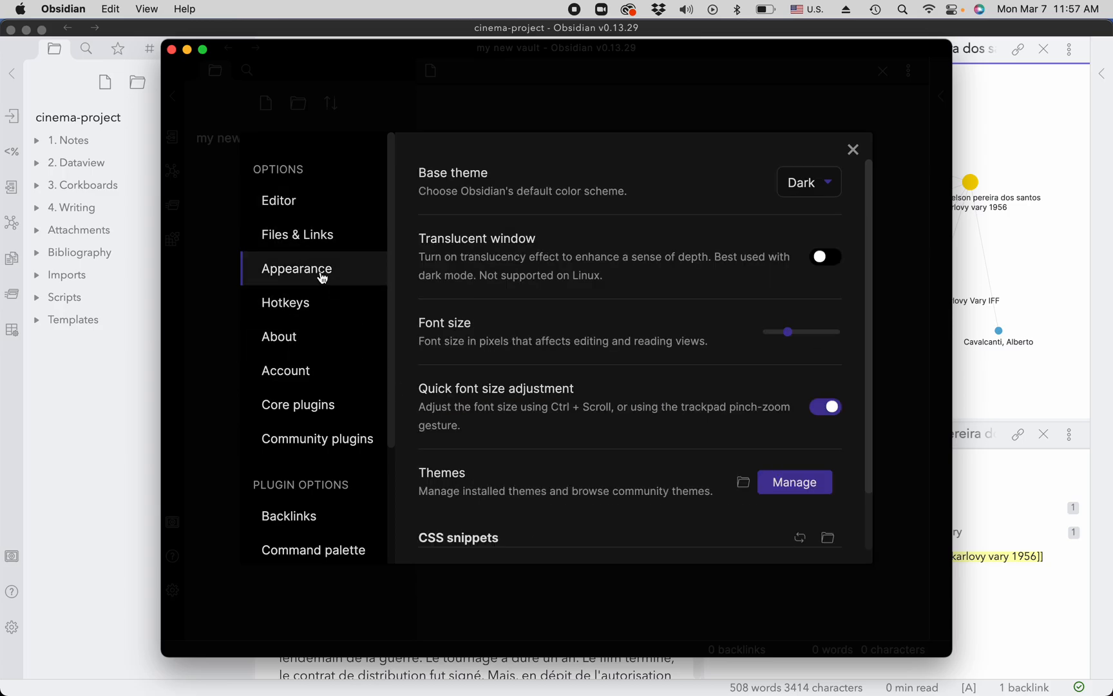
left_click(805, 182)
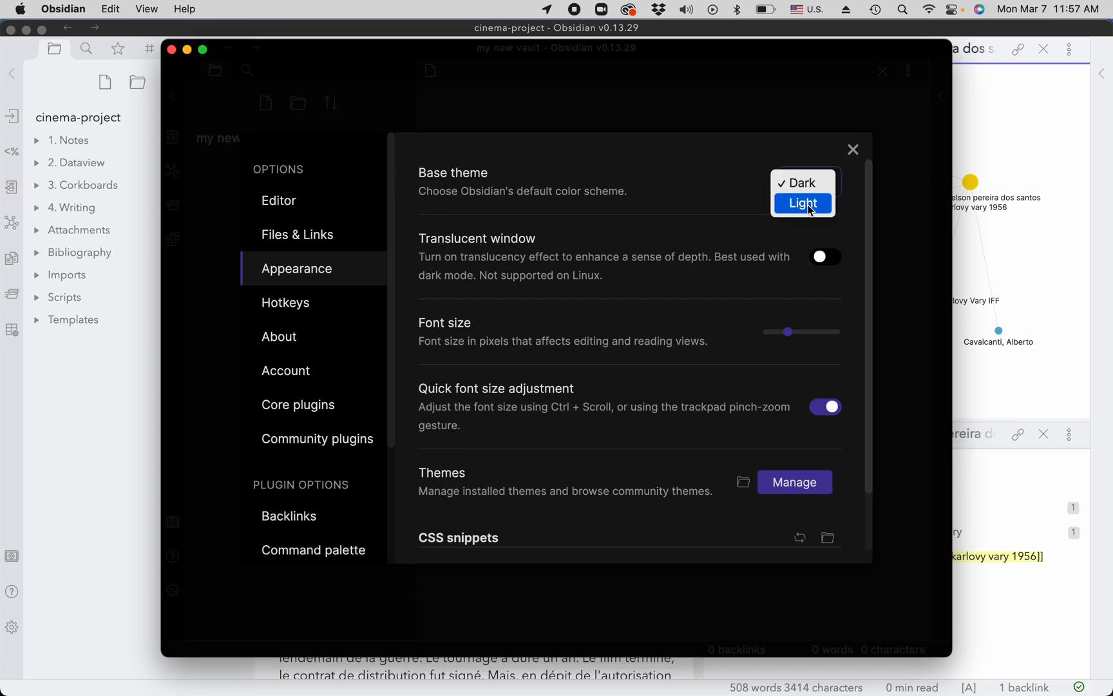